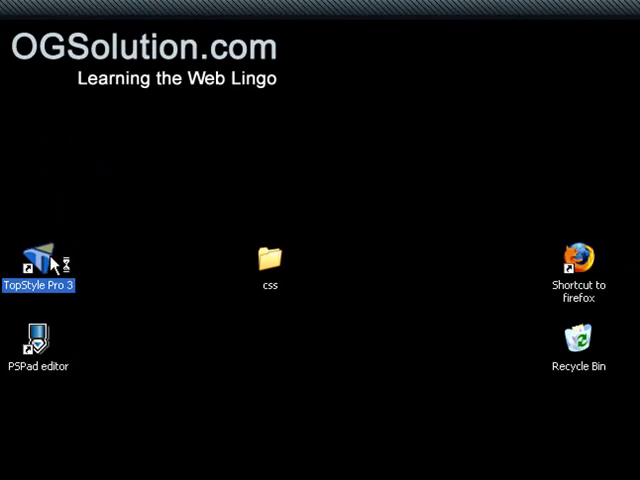
# Launch TopStyle Pro 3 from its desktop shortcut to get a new untitled HTML page
pyautogui.doubleClick(37, 256)
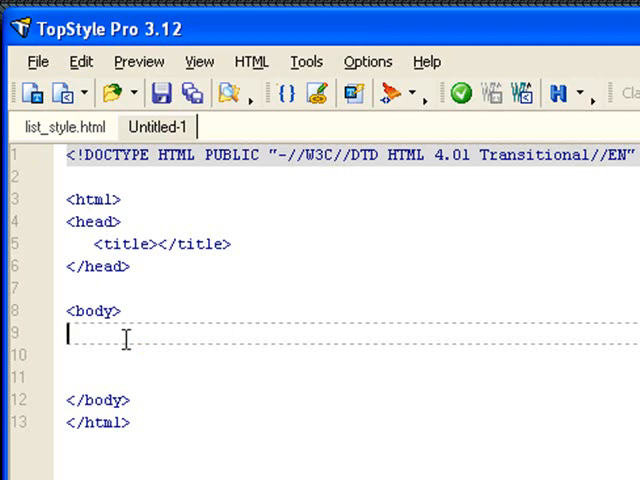
# Add <a href="#" style="">Please Click Me</a> inside the page body
pyautogui.write('<vid')
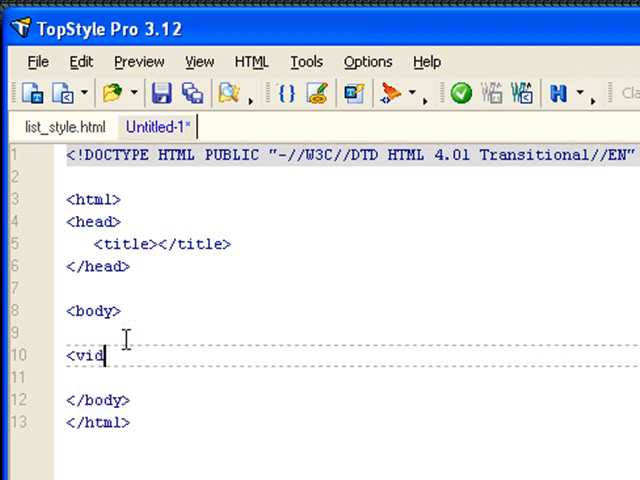
pyautogui.write('di')
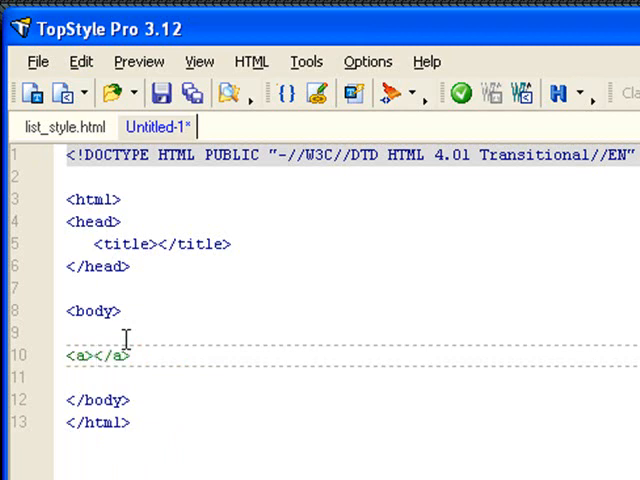
pyautogui.click(92, 355)
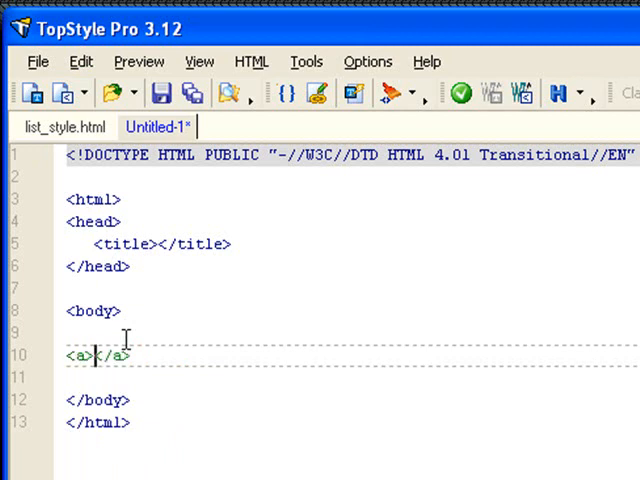
pyautogui.write('Please Click Me')
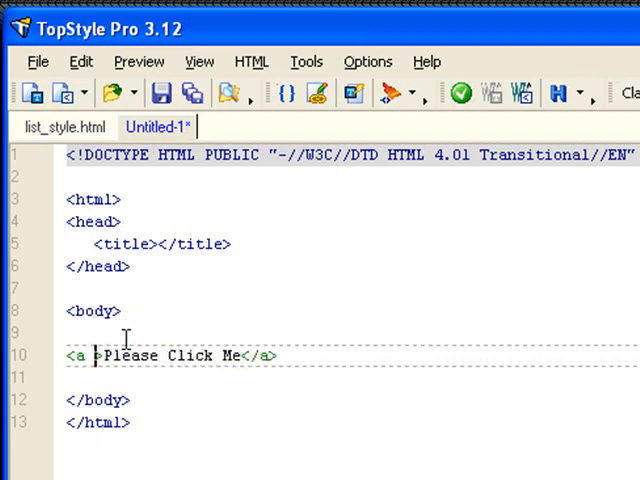
pyautogui.write('href="#')
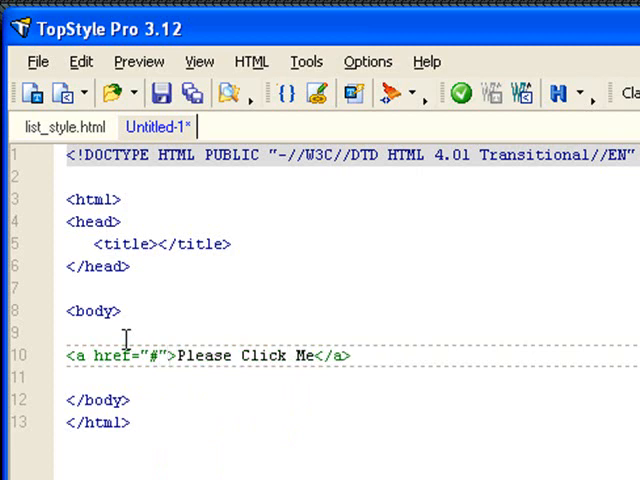
pyautogui.moveTo(245, 404)
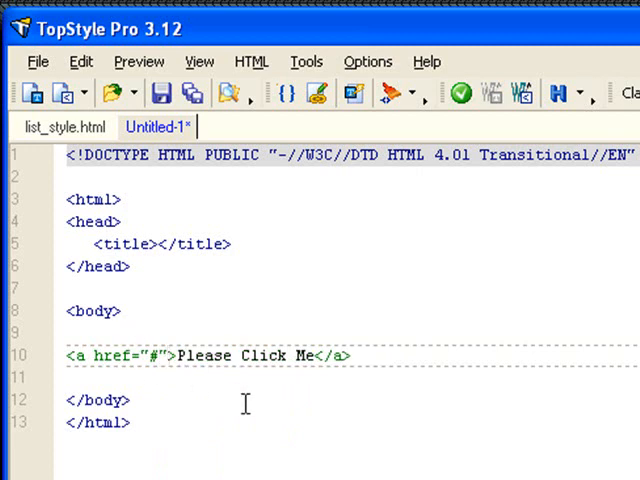
pyautogui.write('style="')
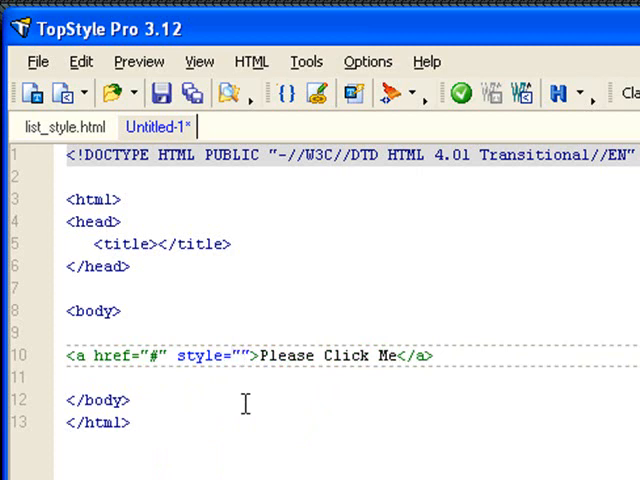
pyautogui.write('1')
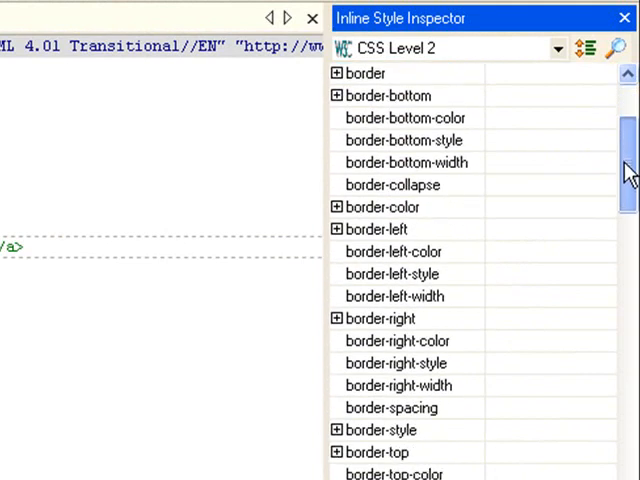
# Select the cursor property in the Inline Style Inspector and show its values (auto, crosshair, default, pointer)
pyautogui.scroll(-3)
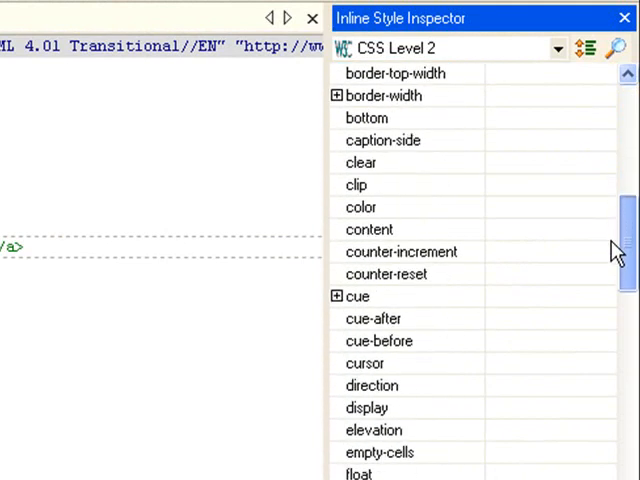
pyautogui.moveTo(395, 350)
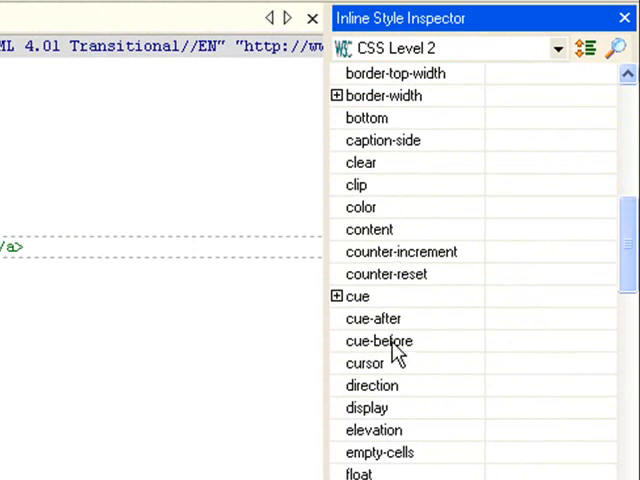
pyautogui.moveTo(385, 385)
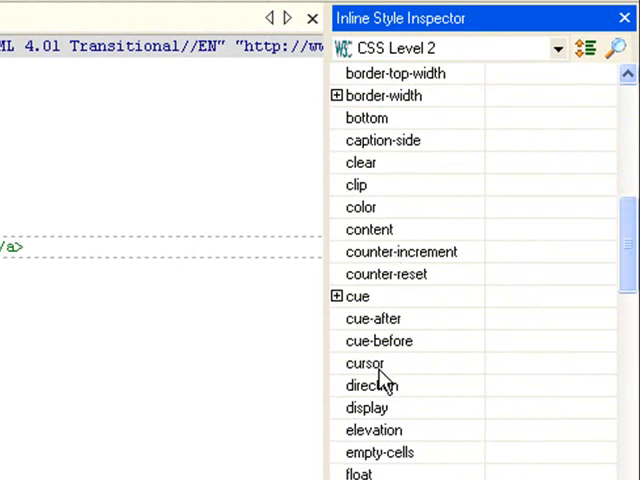
pyautogui.click(364, 363)
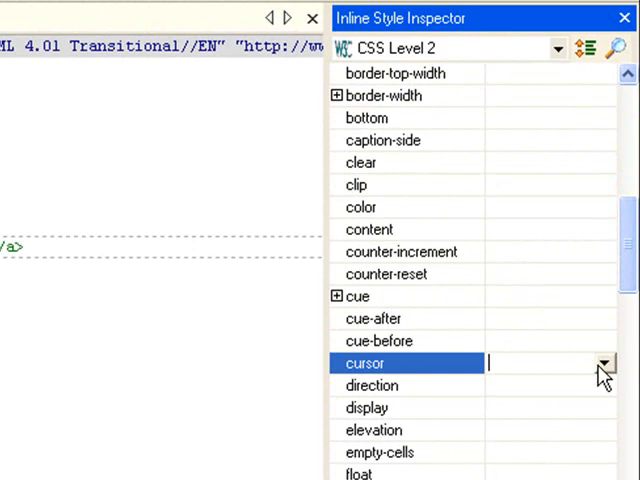
pyautogui.click(602, 363)
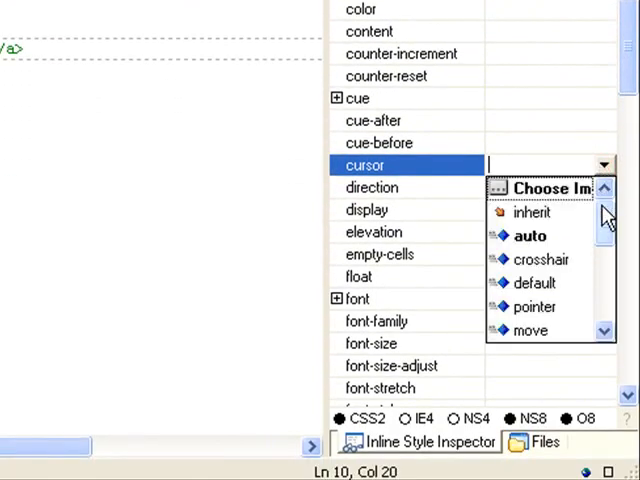
pyautogui.moveTo(550, 222)
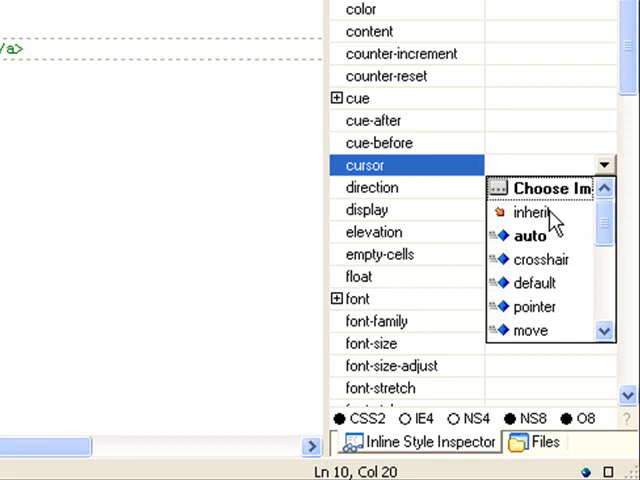
pyautogui.moveTo(556, 225)
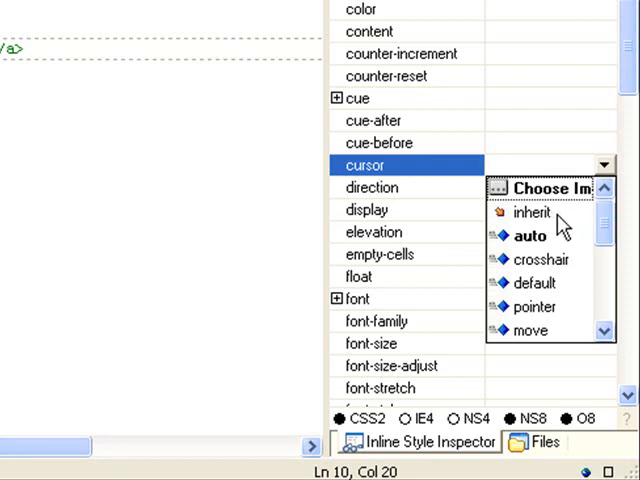
pyautogui.moveTo(548, 238)
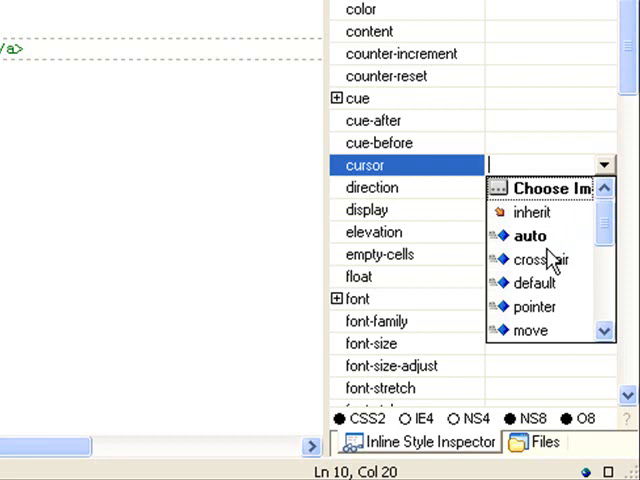
pyautogui.moveTo(567, 270)
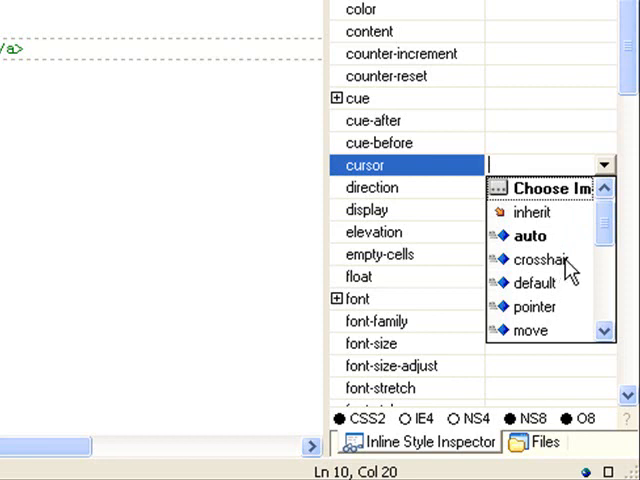
pyautogui.moveTo(560, 297)
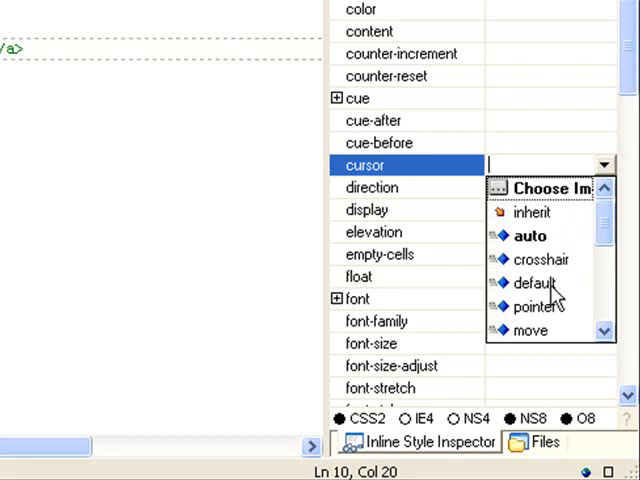
pyautogui.scroll(-3)
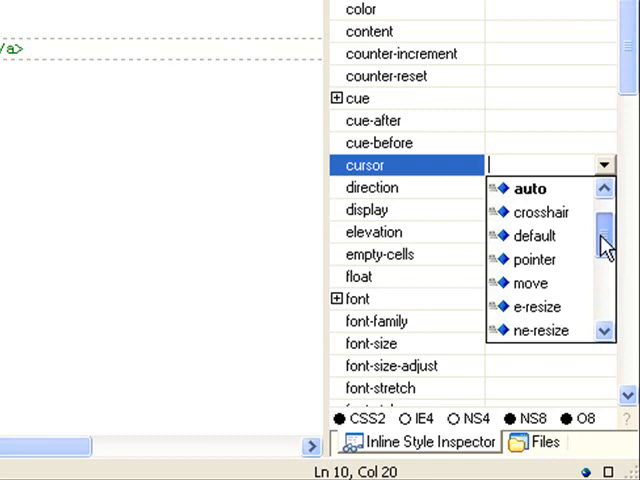
pyautogui.moveTo(550, 252)
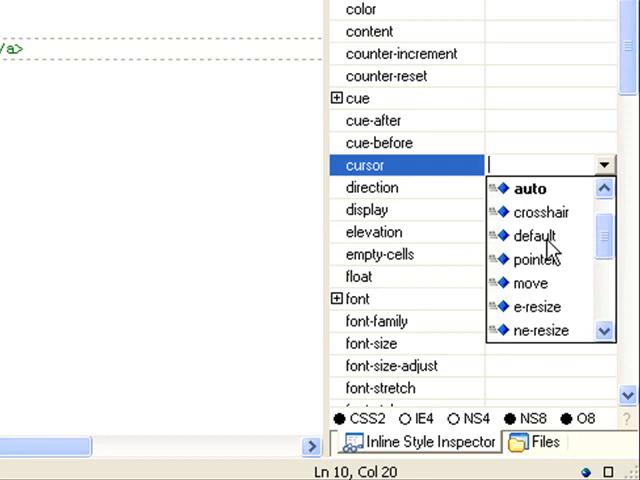
pyautogui.moveTo(548, 265)
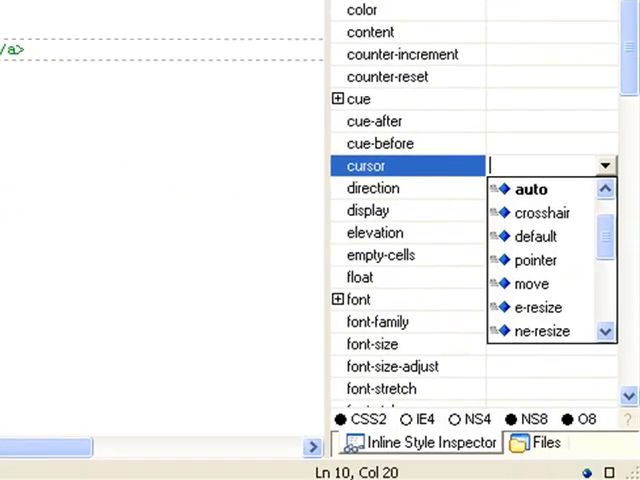
# Set the link's cursor to crosshair and save the page as index.html in Desktop > css
pyautogui.click(542, 212)
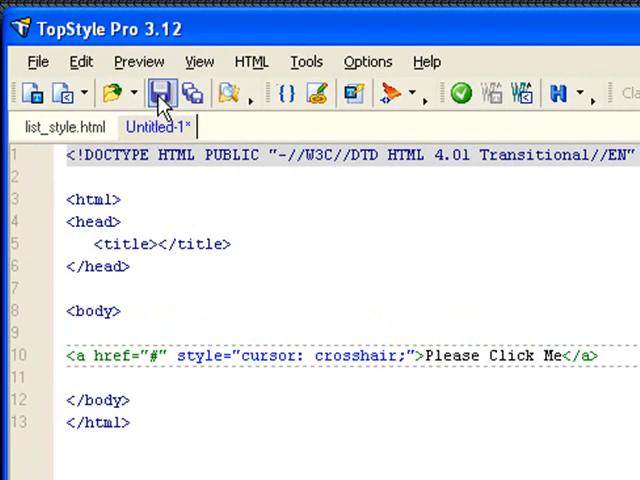
pyautogui.click(160, 92)
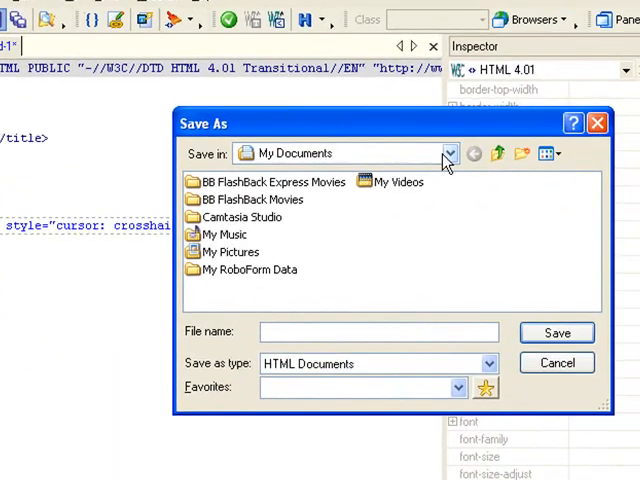
pyautogui.click(449, 153)
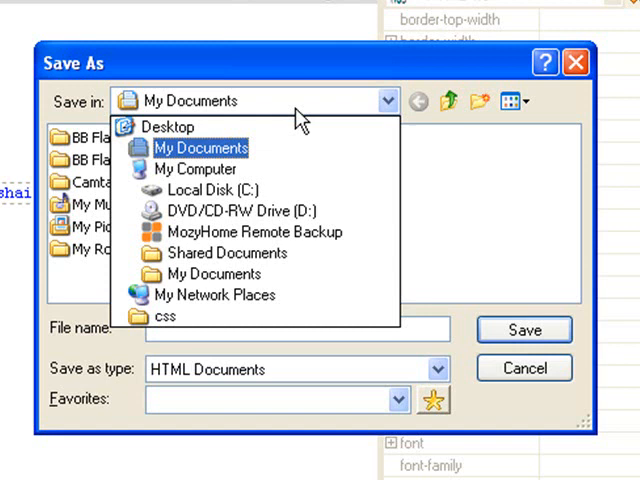
pyautogui.click(168, 127)
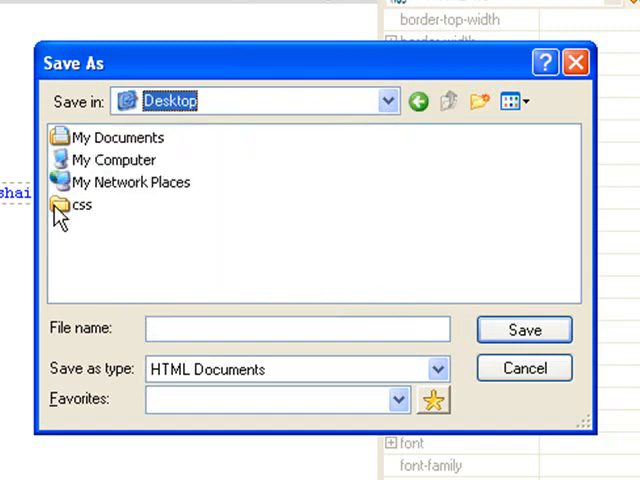
pyautogui.doubleClick(80, 205)
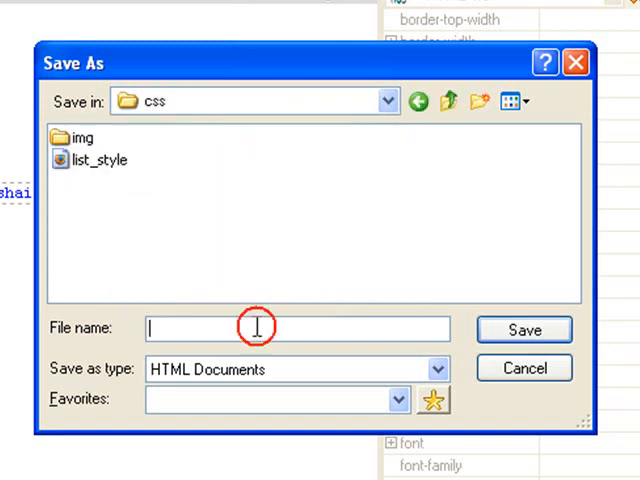
pyautogui.write('index')
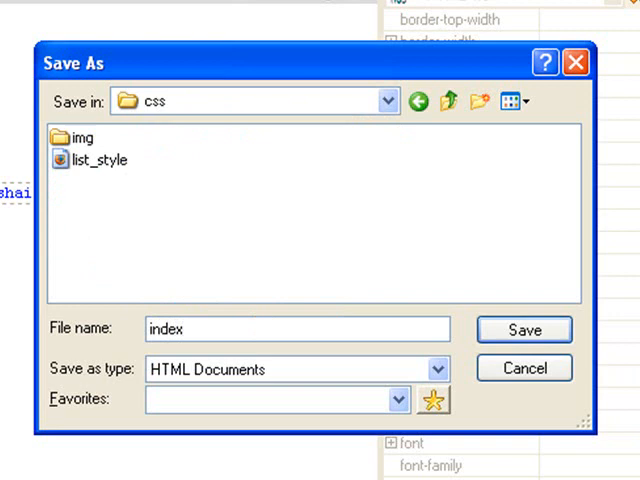
pyautogui.write('.ht')
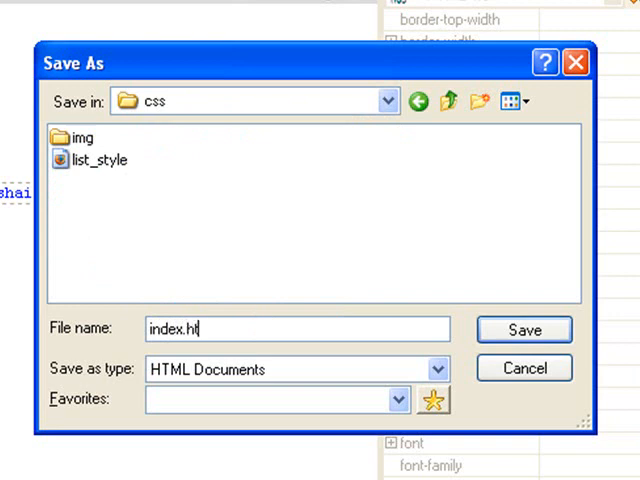
pyautogui.click(524, 329)
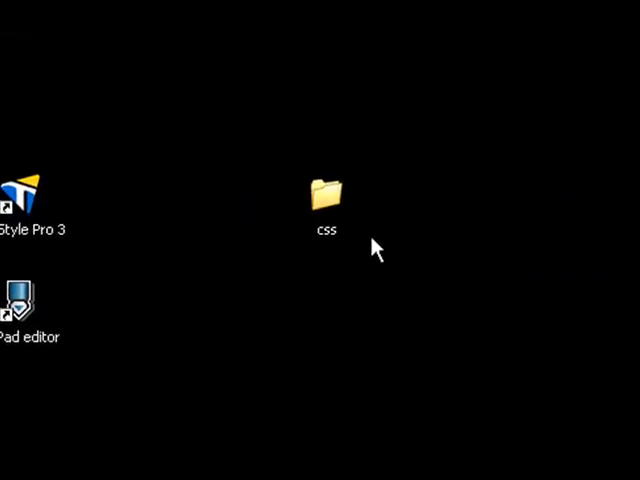
# Open index.html from the desktop css folder in Firefox
pyautogui.doubleClick(324, 188)
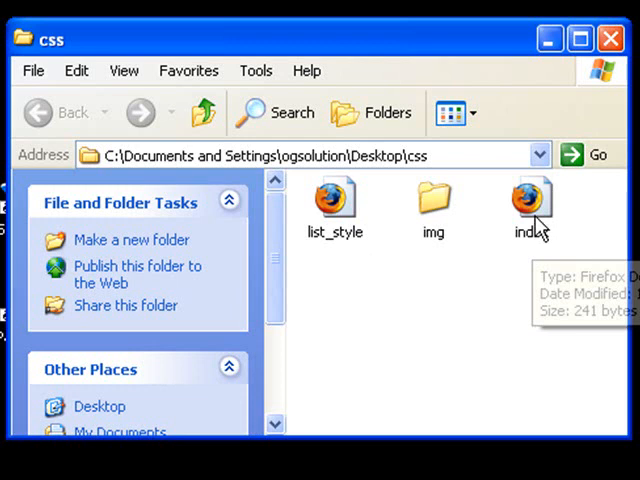
pyautogui.click(531, 200)
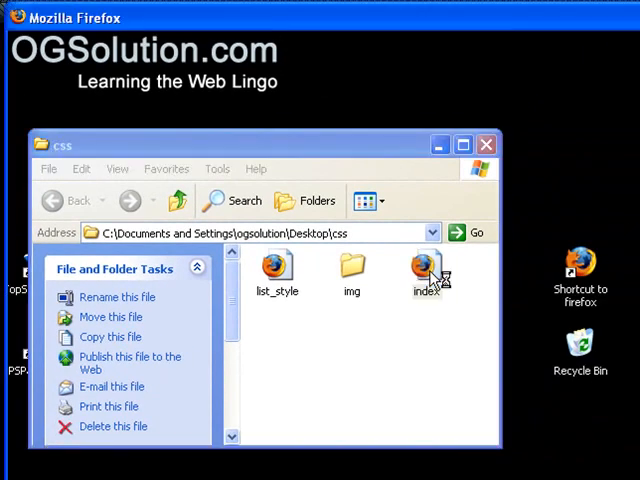
pyautogui.doubleClick(428, 270)
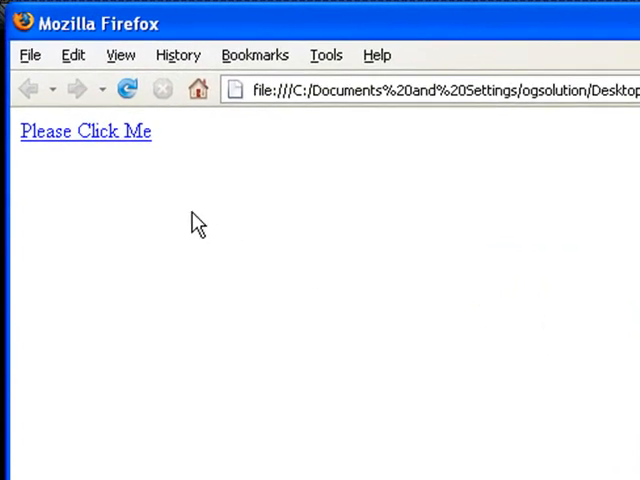
pyautogui.moveTo(135, 178)
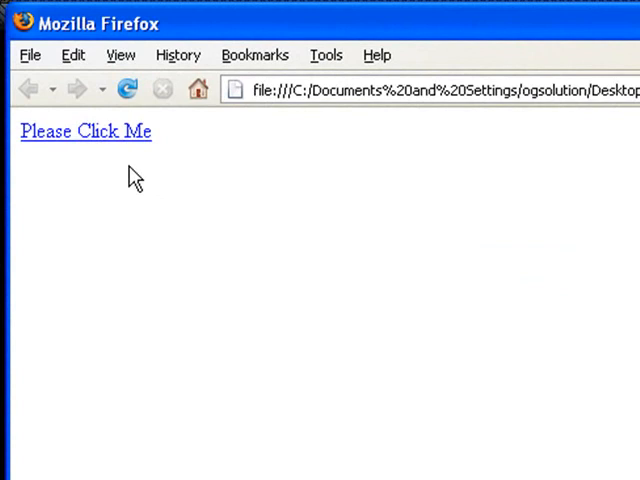
pyautogui.moveTo(112, 162)
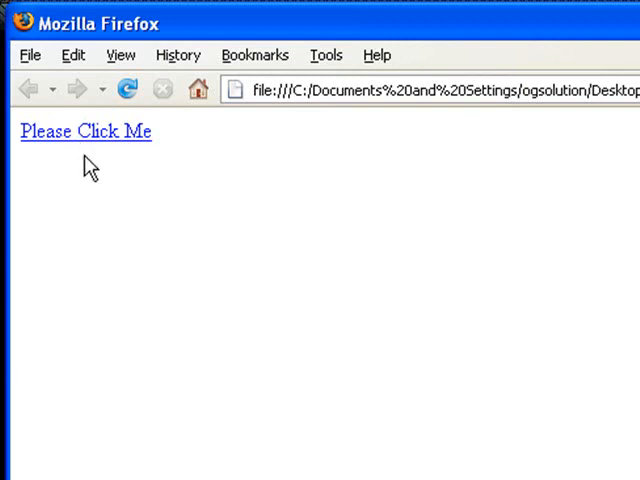
# Test the Please Click Me link's cursor in Firefox, then close the browser
pyautogui.click(86, 131)
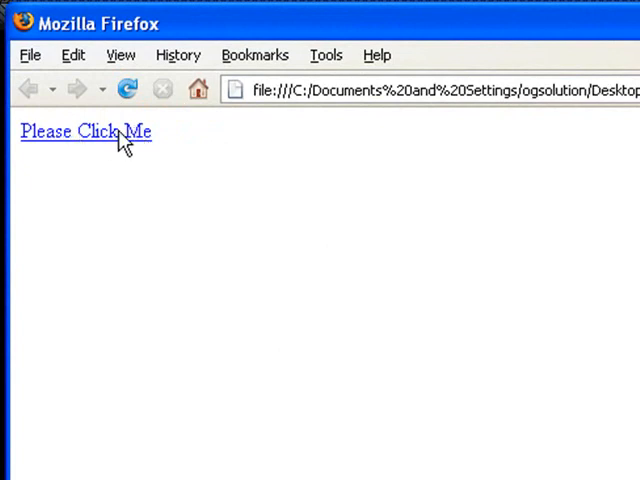
pyautogui.click(85, 131)
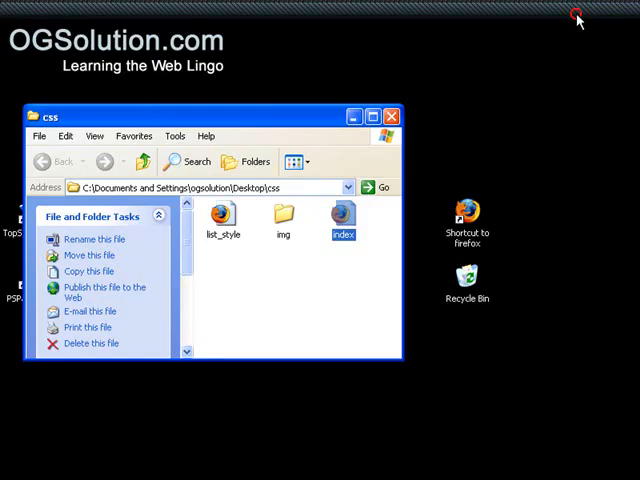
# Reopen index.html from the css folder in TopStyle Pro for editing
pyautogui.doubleClick(343, 217)
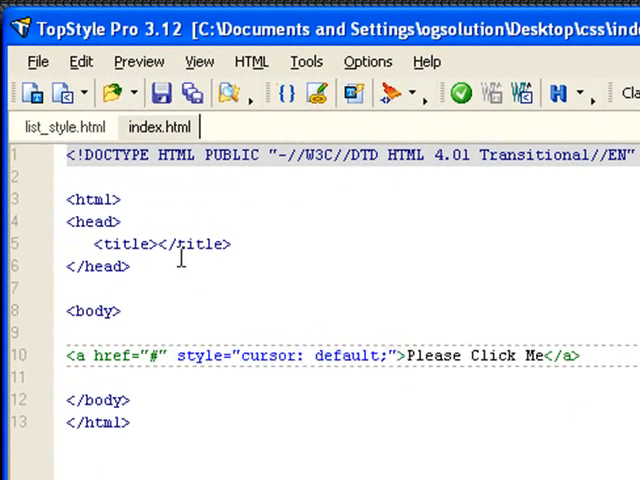
pyautogui.moveTo(177, 355)
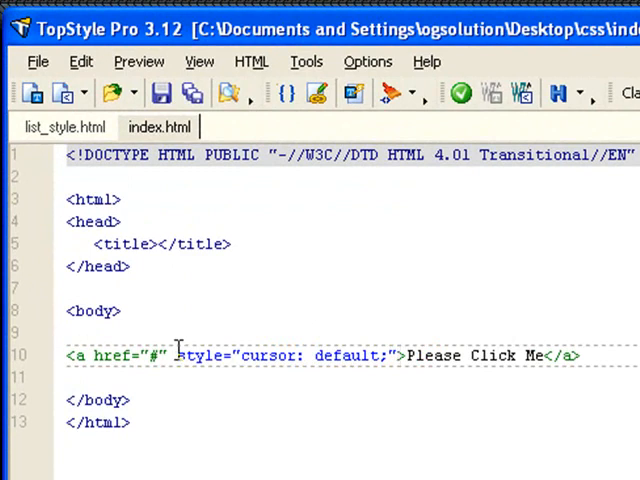
pyautogui.click(400, 355)
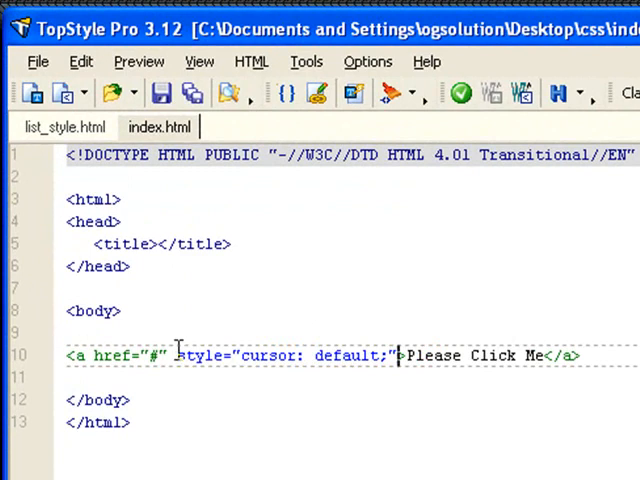
pyautogui.moveTo(175, 338)
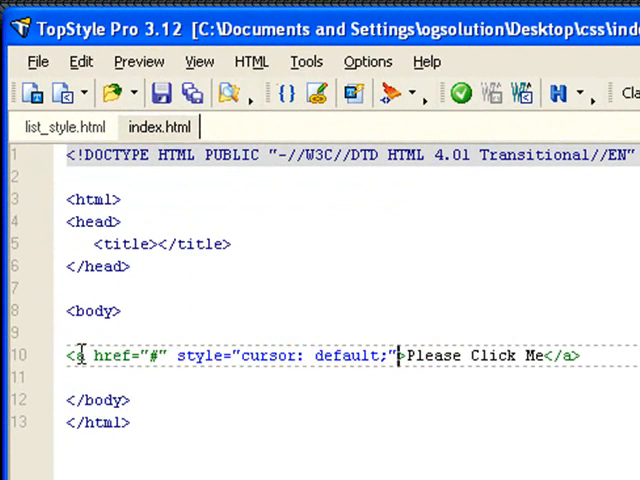
pyautogui.moveTo(120, 355)
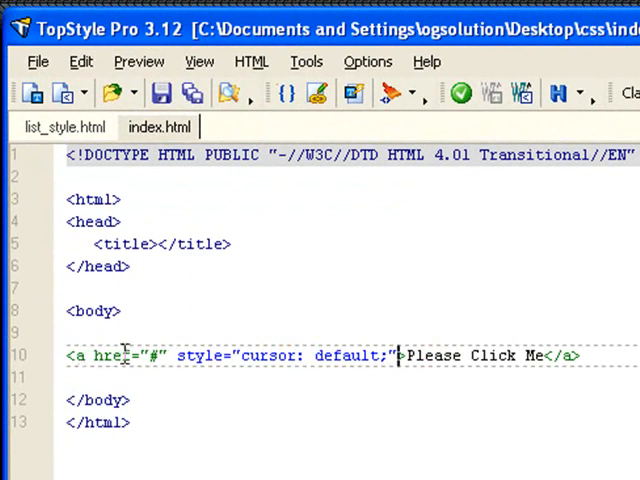